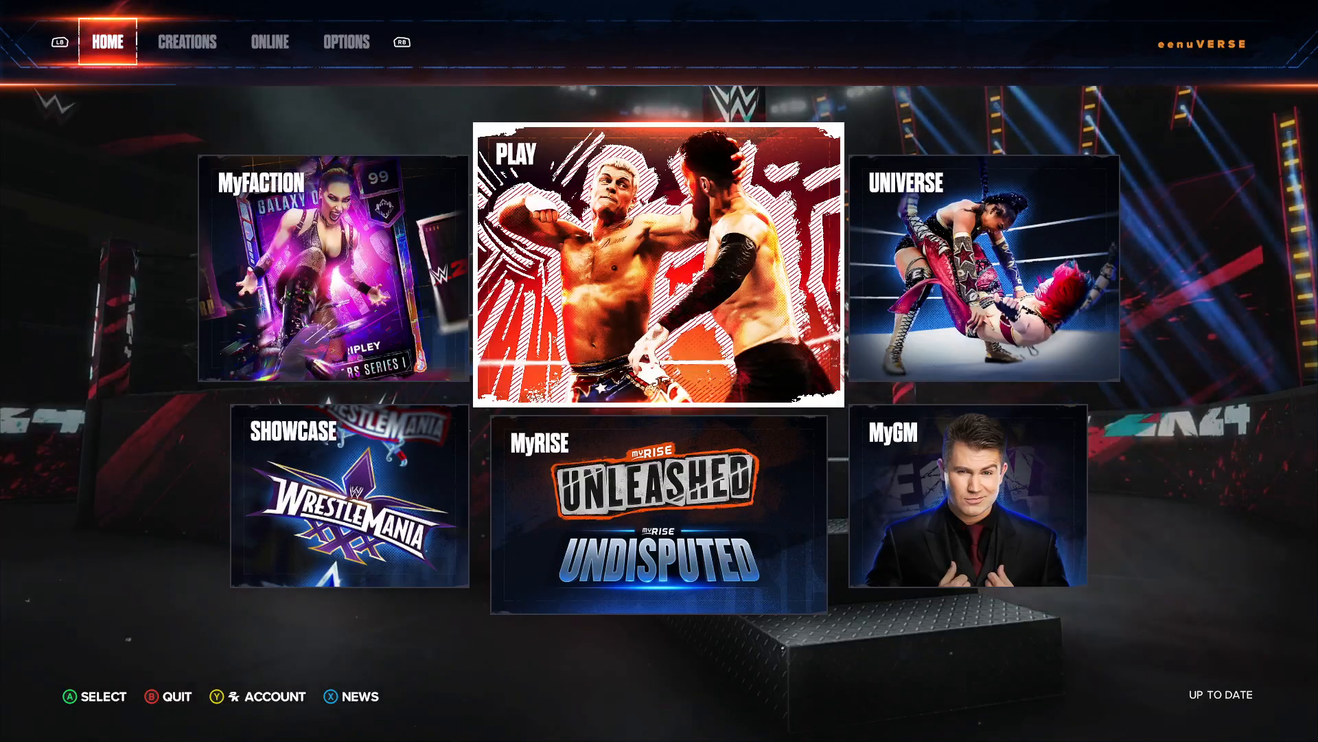
Open the Start menu and bring up the 2315690 Steam save folder window
click(15, 727)
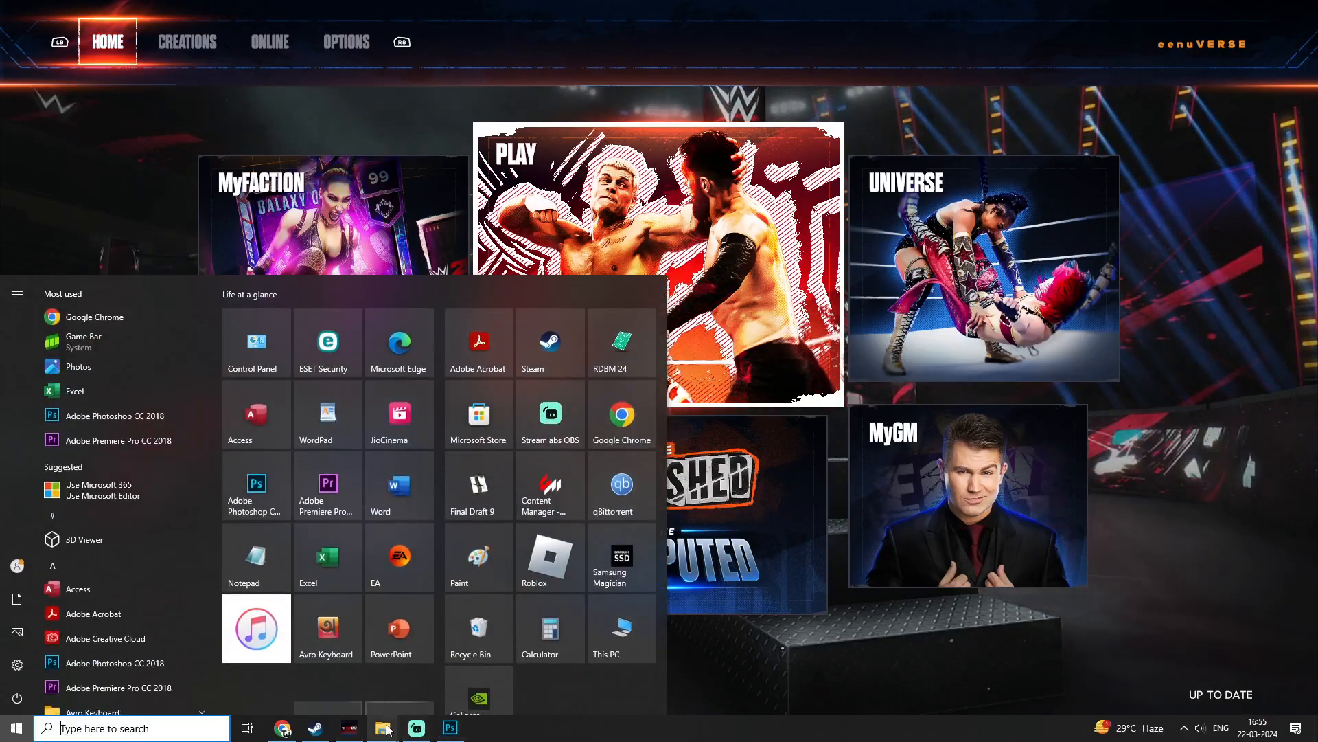
click(384, 727)
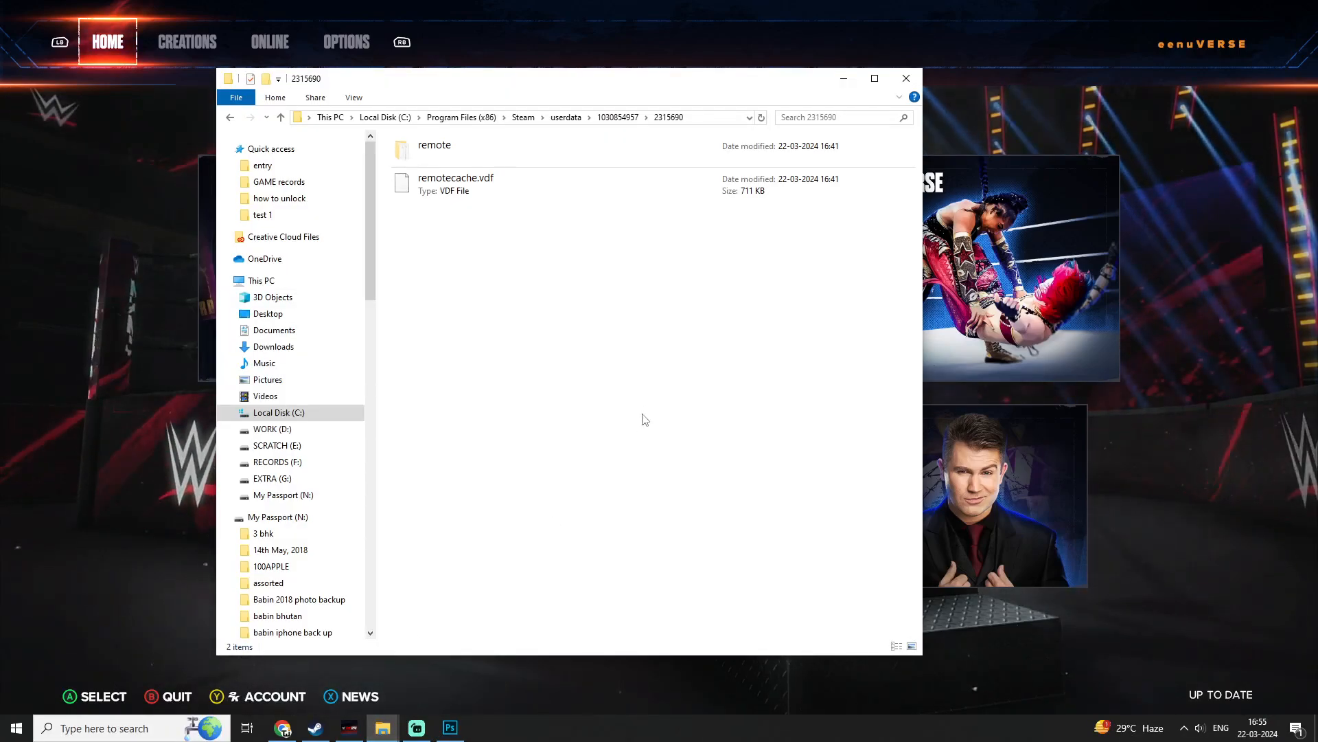
Show the Photoshop save-location graphic, then bring back and maximize the 2315690 folder window
click(449, 727)
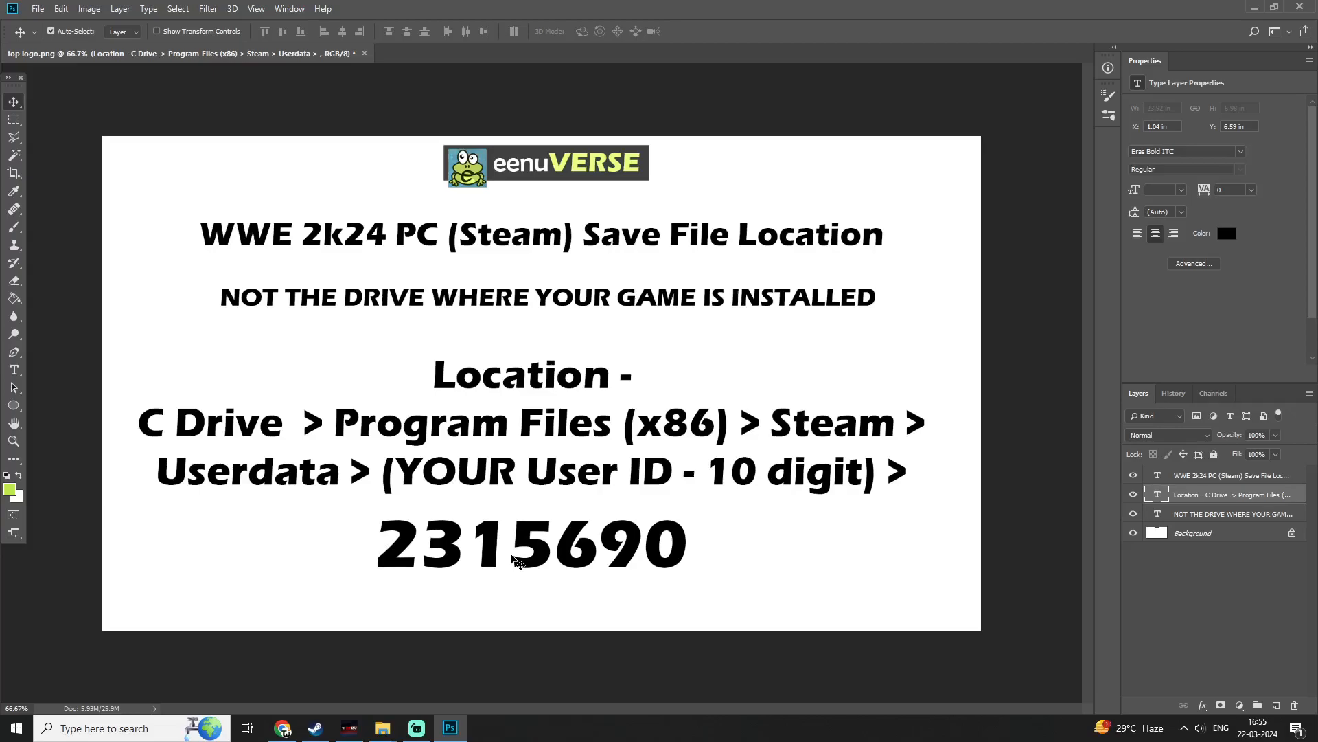
mouse_move(442, 529)
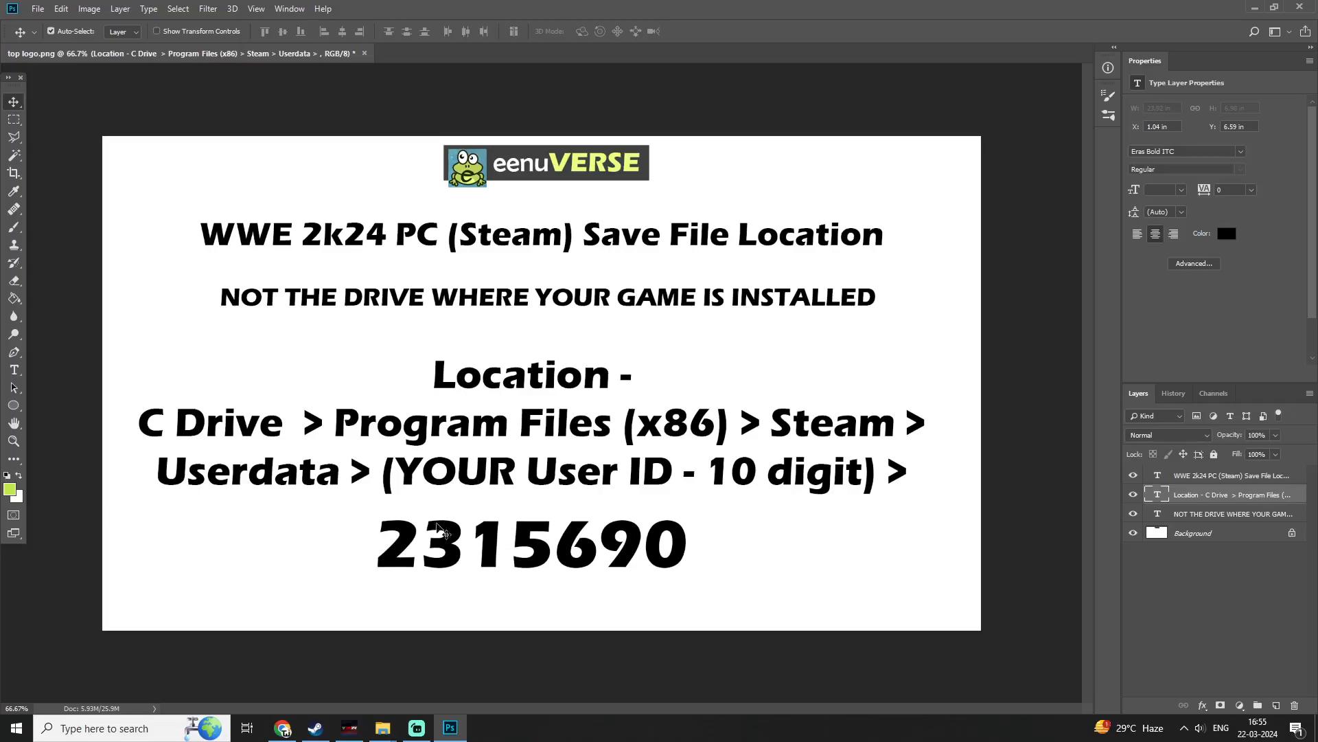
click(382, 727)
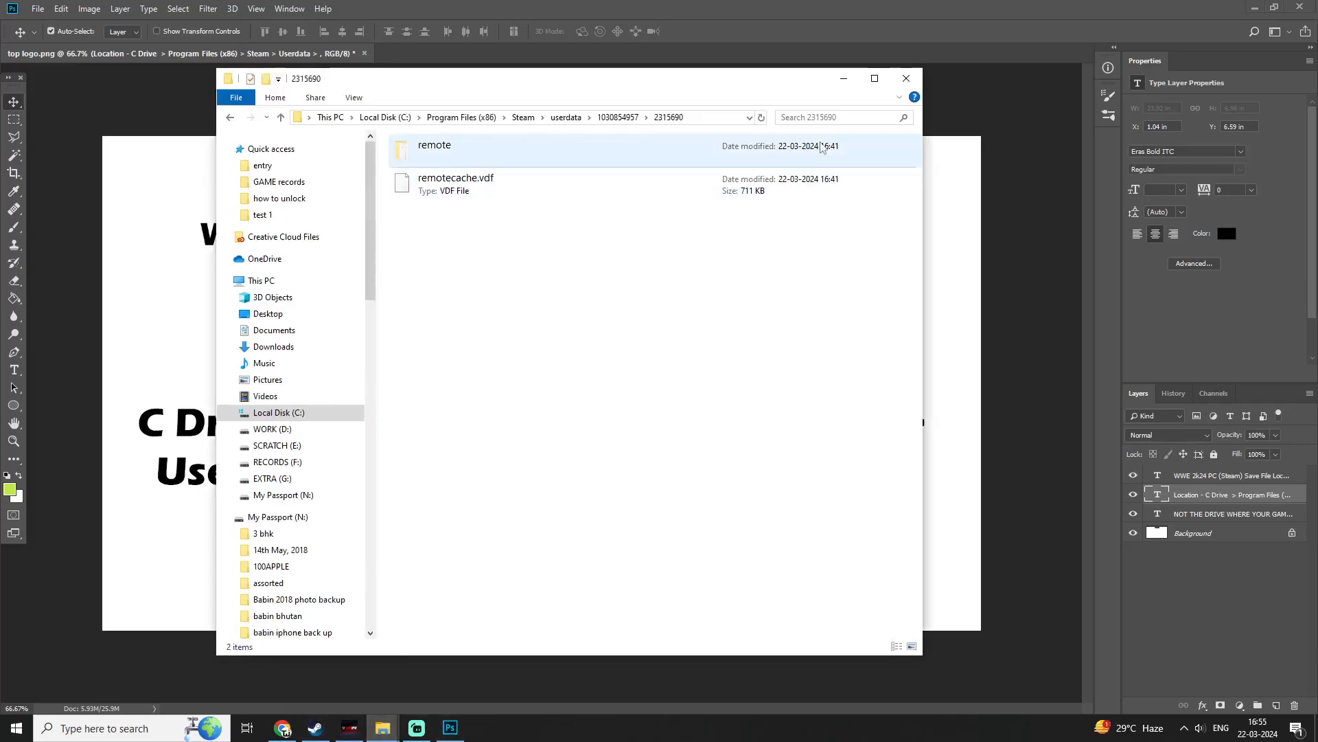
click(873, 78)
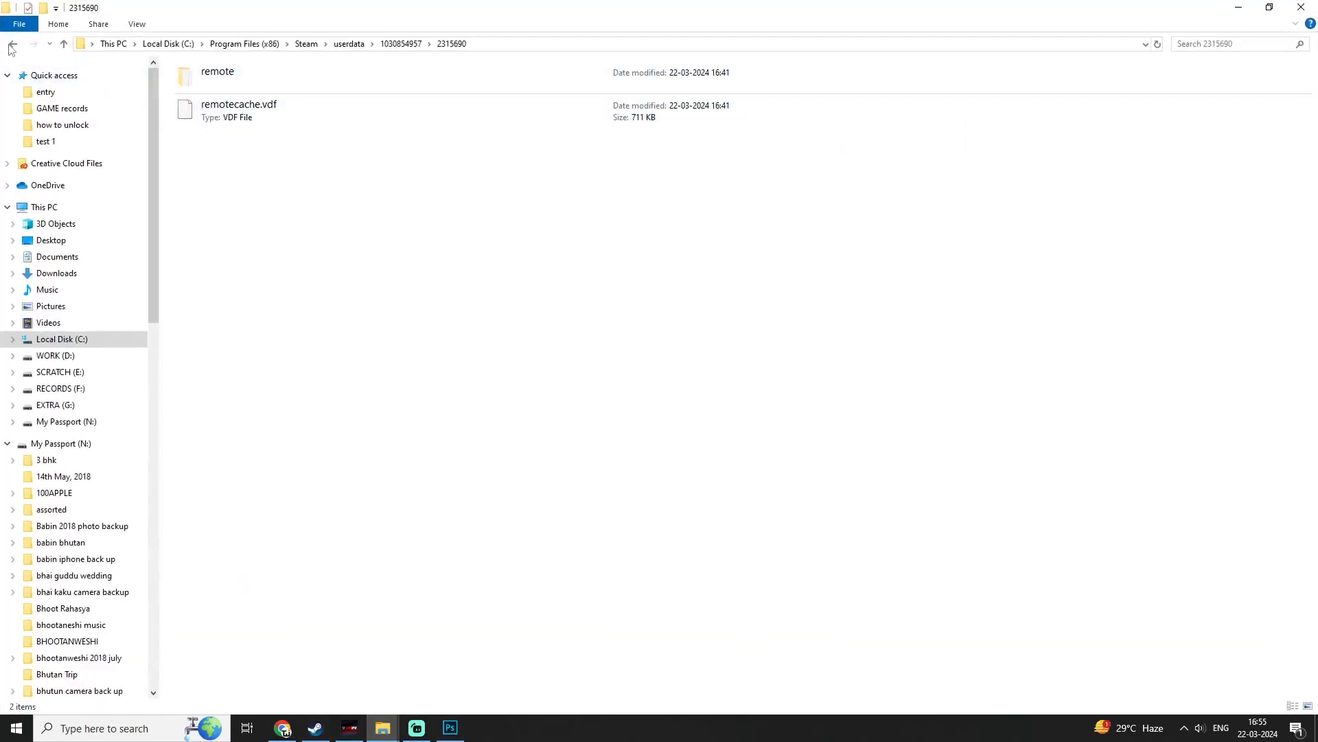
click(12, 45)
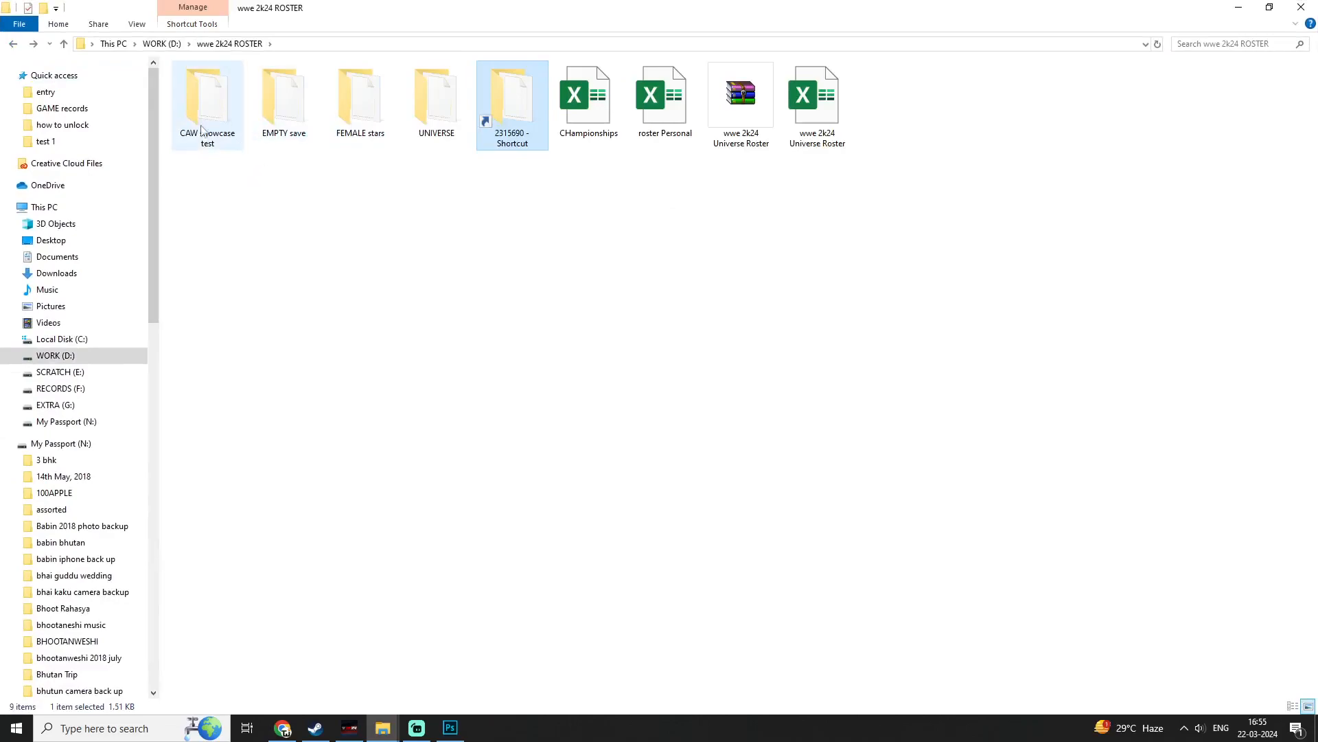
mouse_move(345, 117)
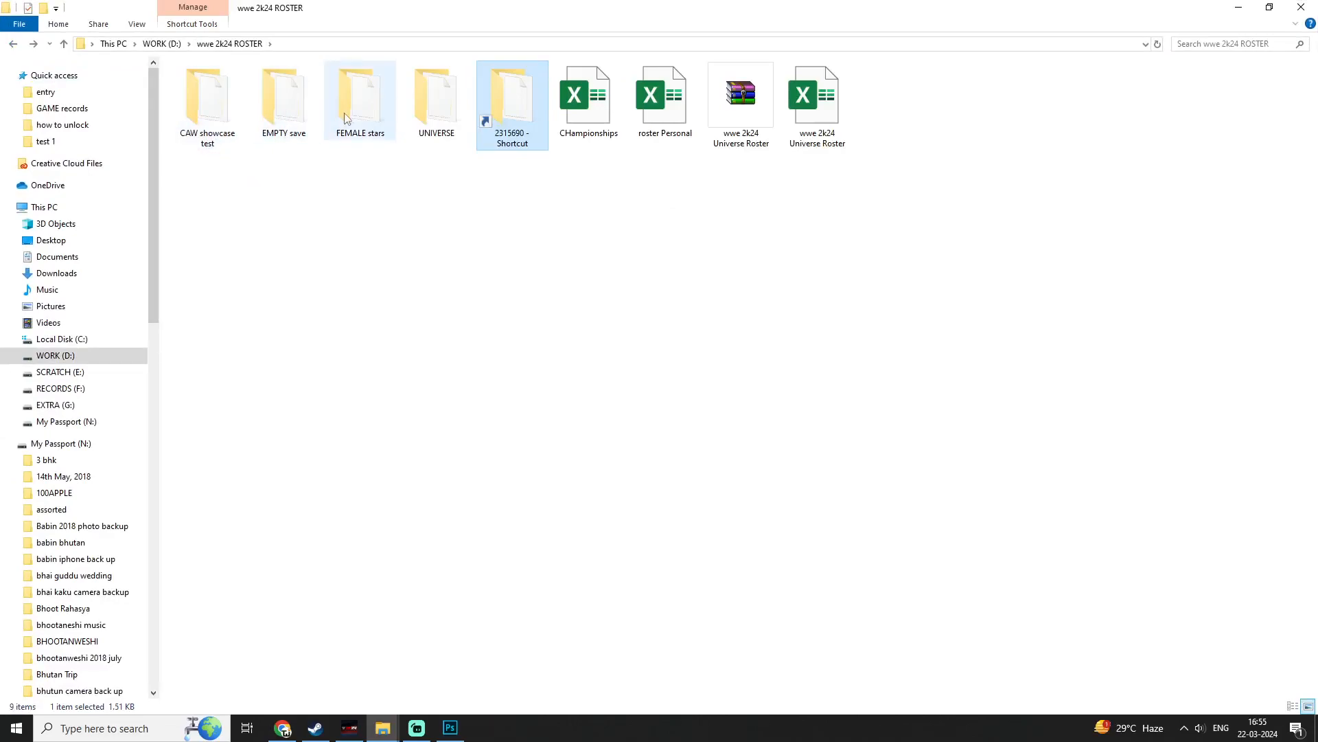
click(436, 97)
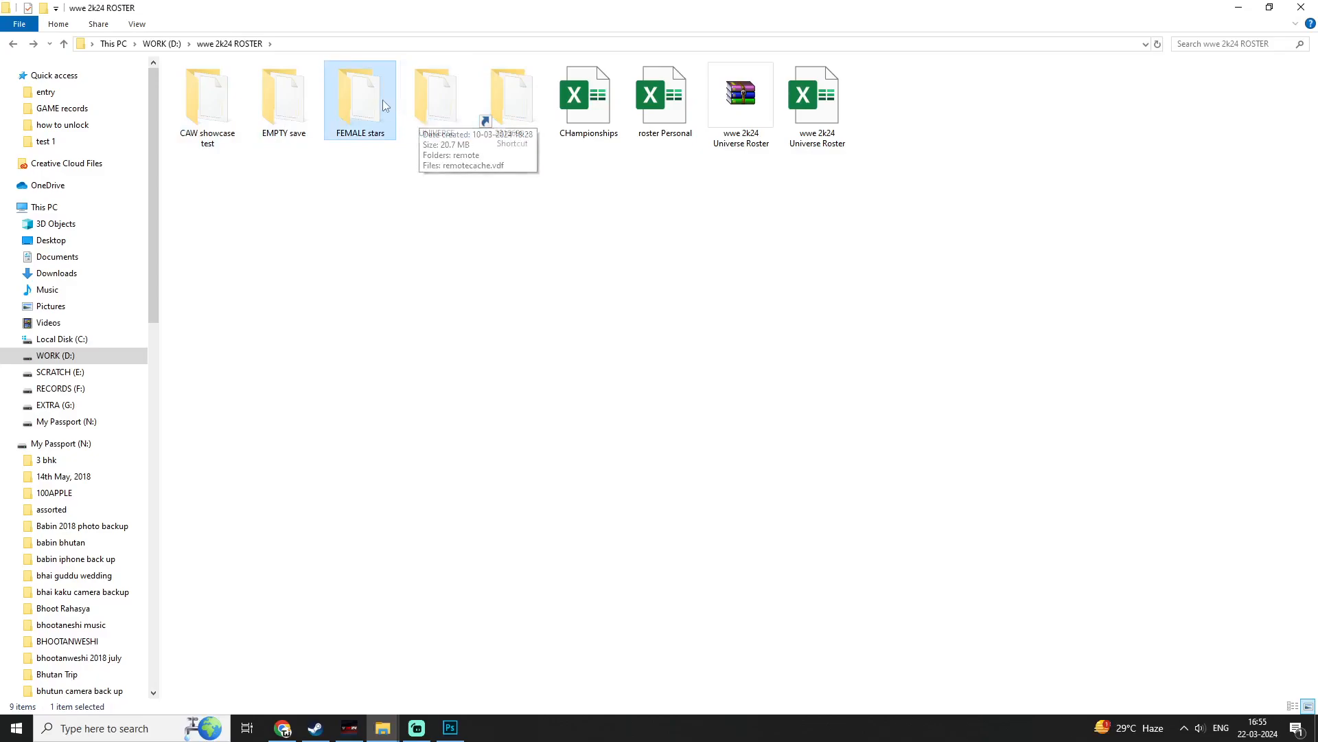
click(435, 97)
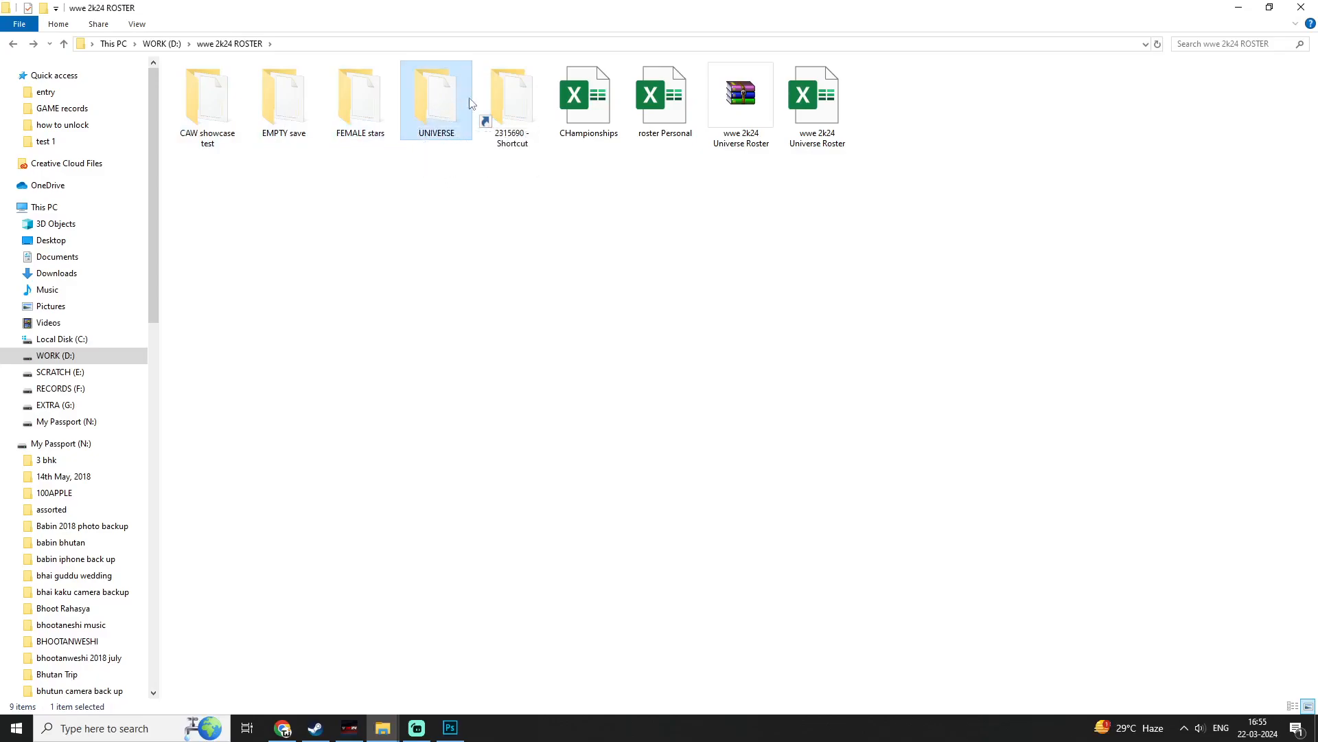
click(510, 99)
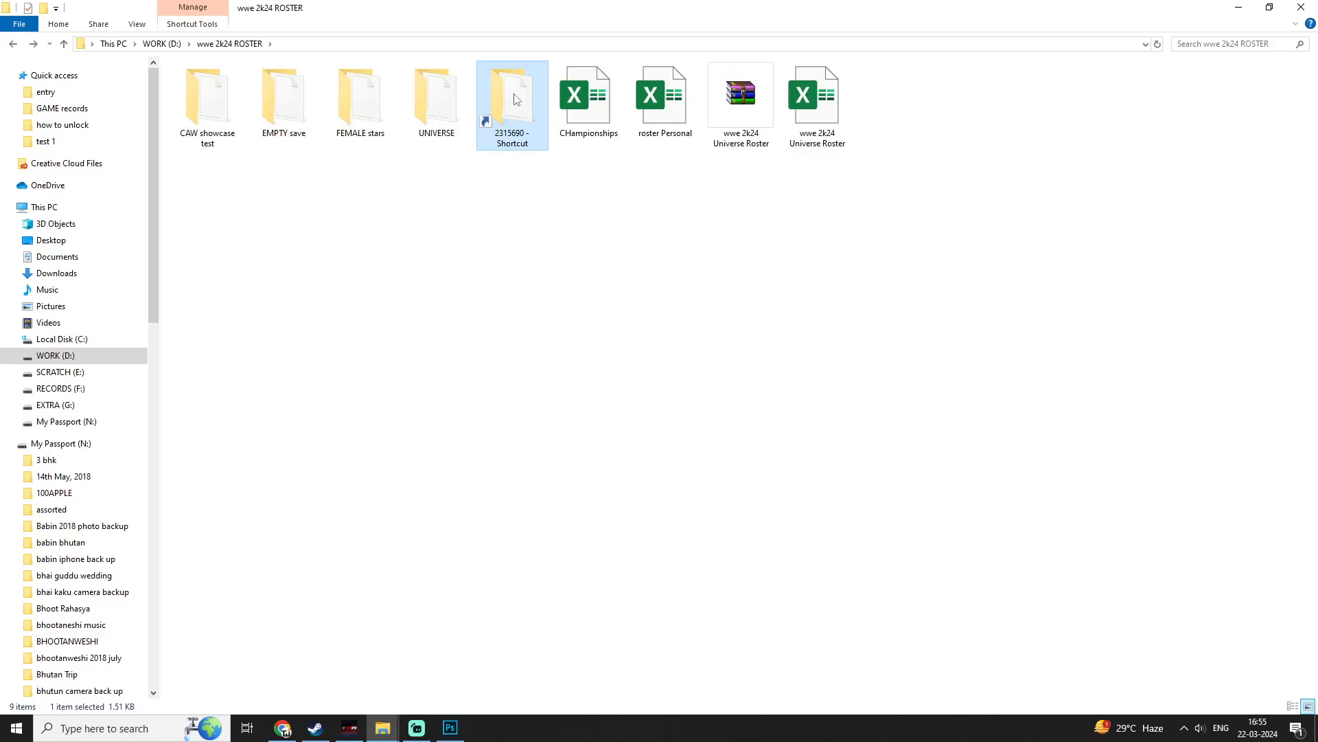
click(435, 97)
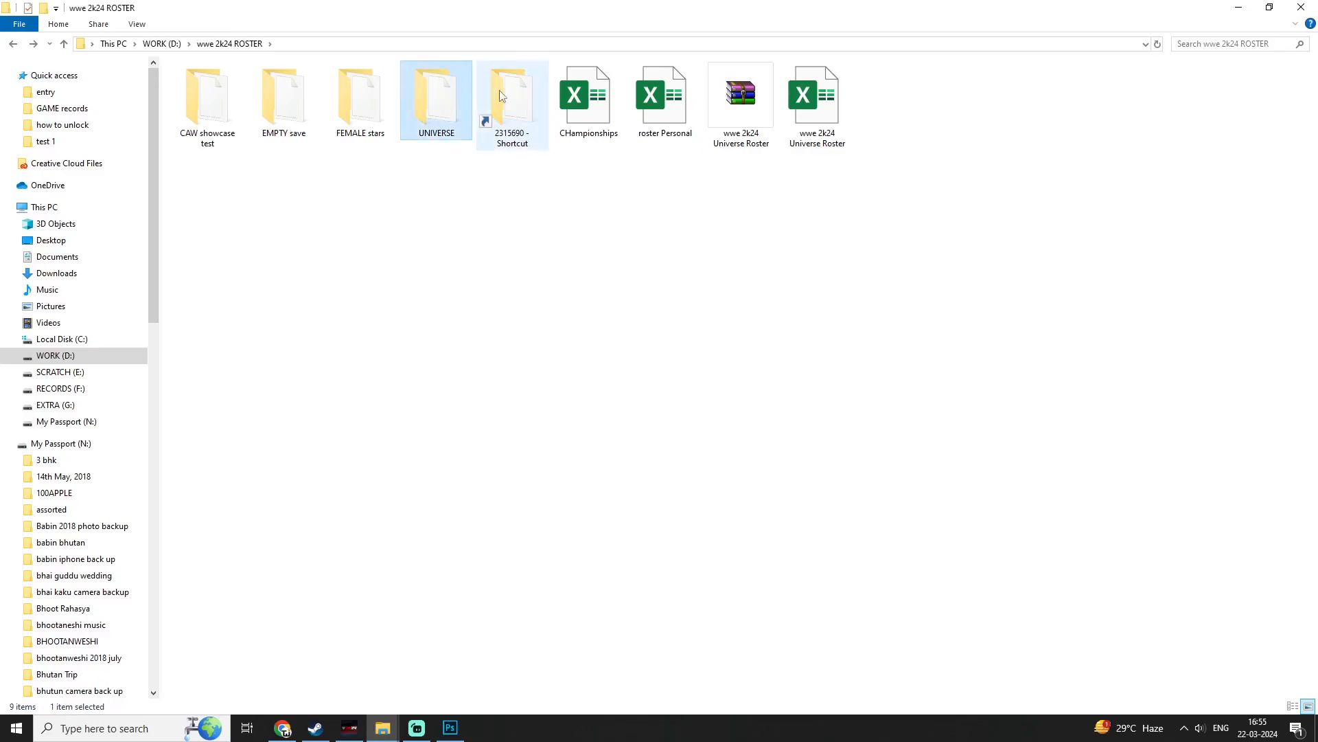
mouse_move(505, 110)
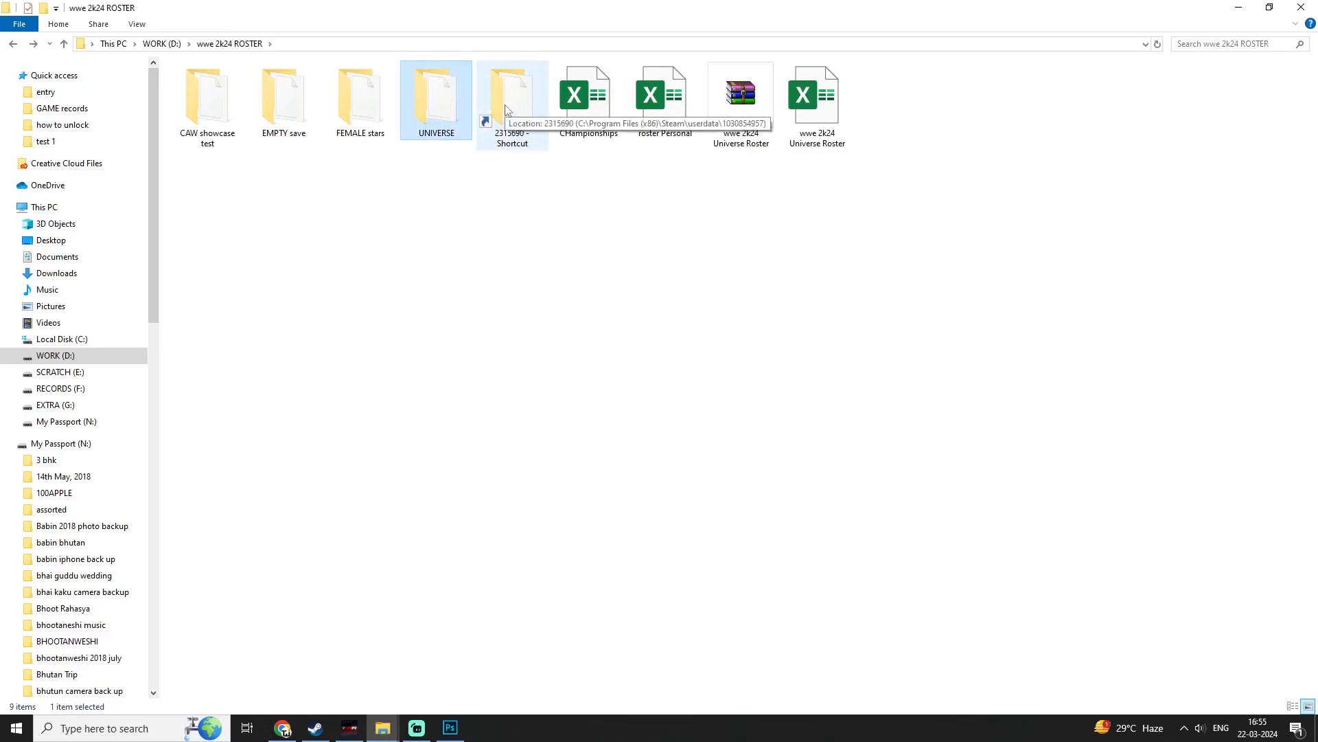
mouse_move(505, 105)
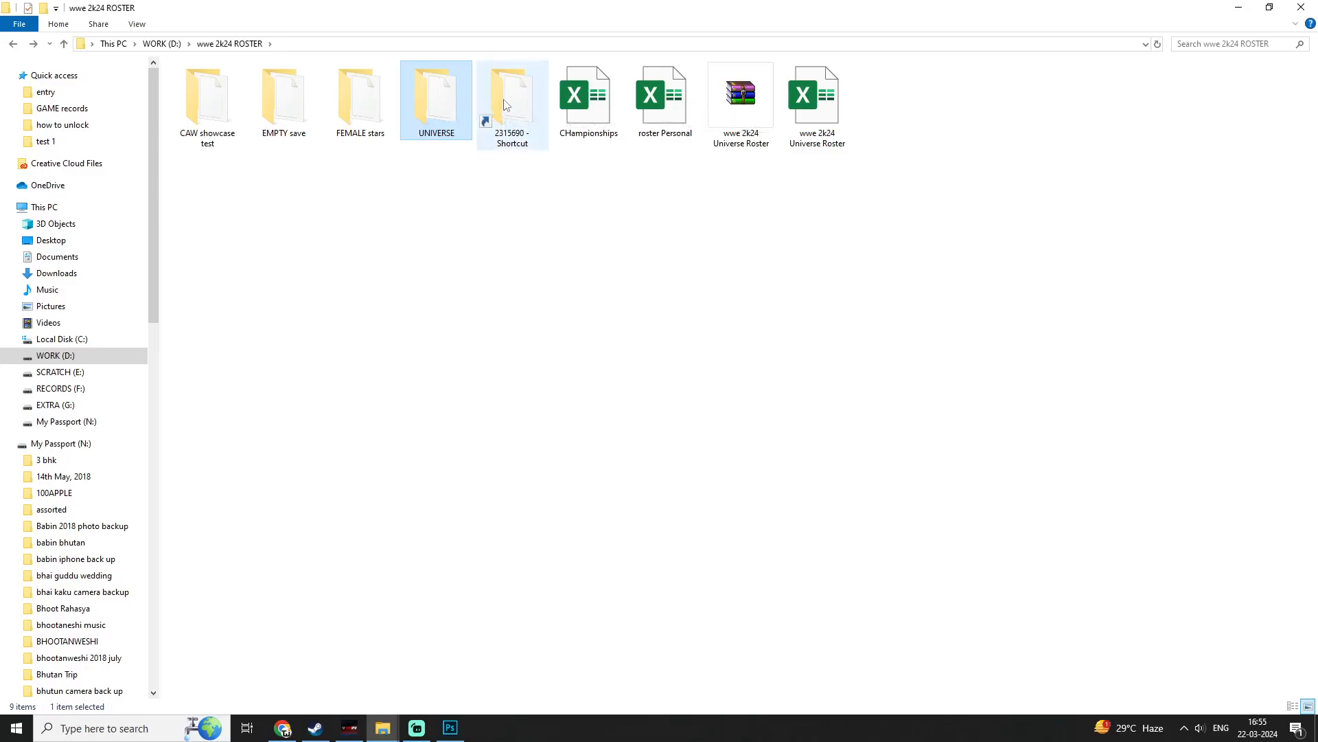
double_click(512, 95)
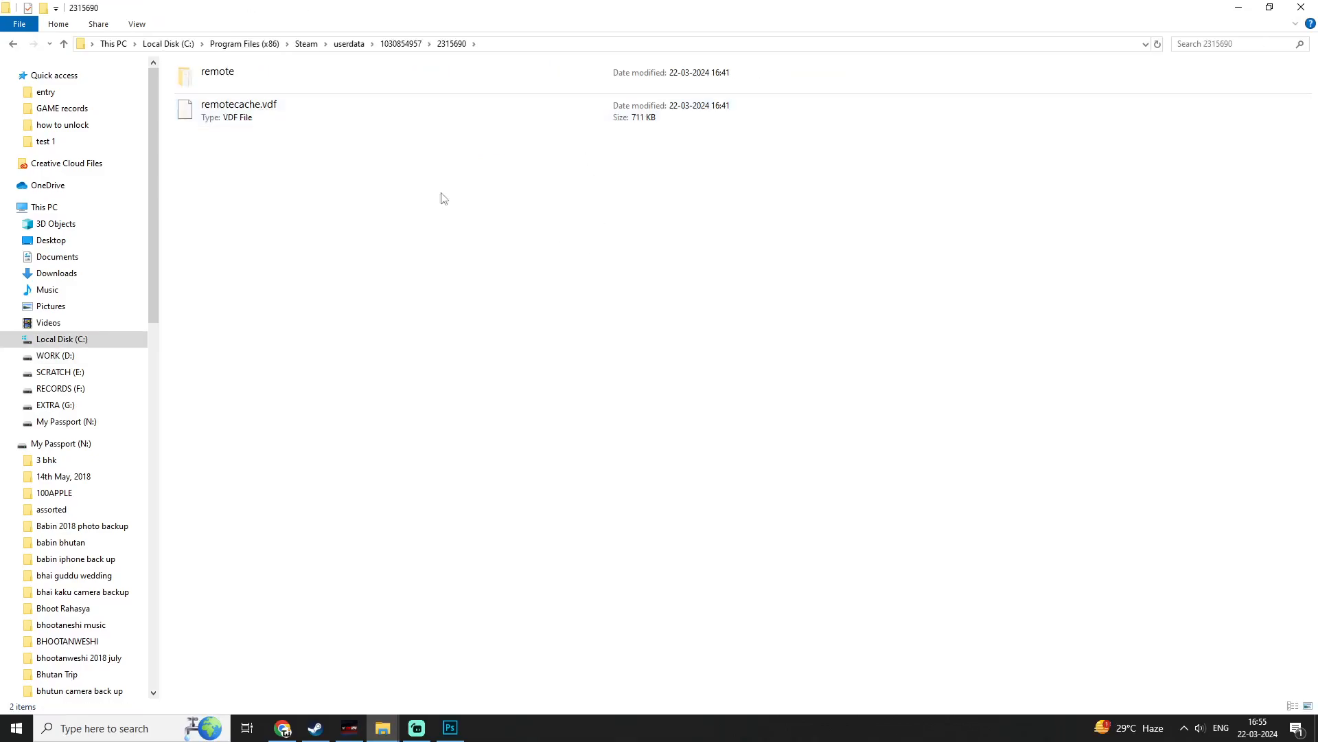
Switch to Photoshop showing the WWE 2K24 save-location path graphic
click(449, 727)
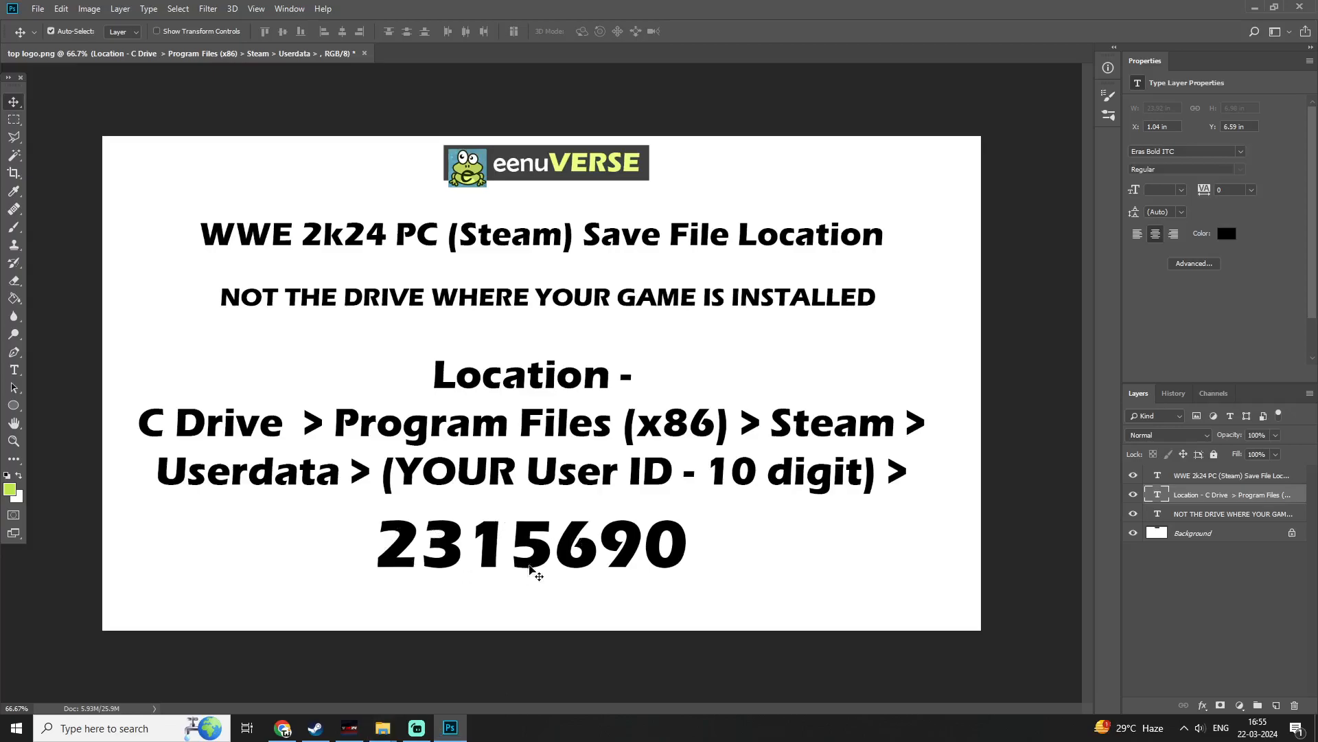
mouse_move(639, 576)
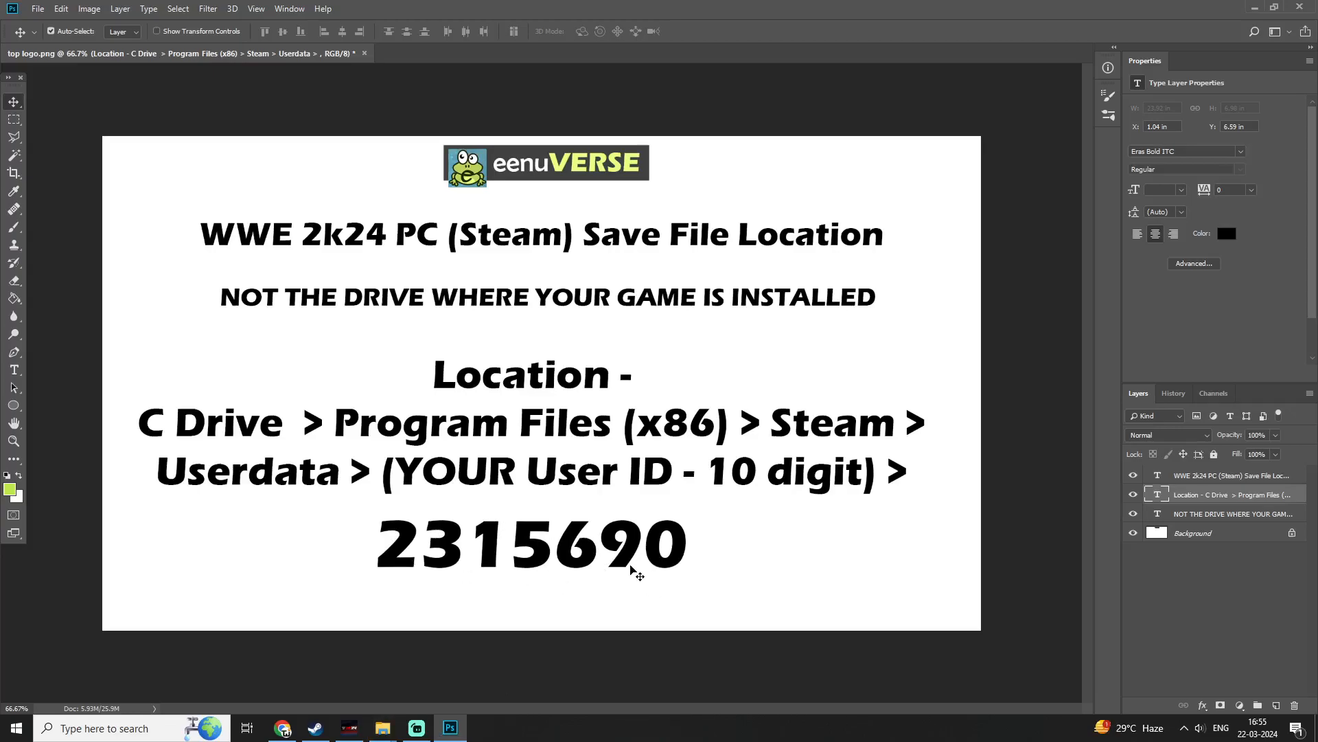
mouse_move(381, 727)
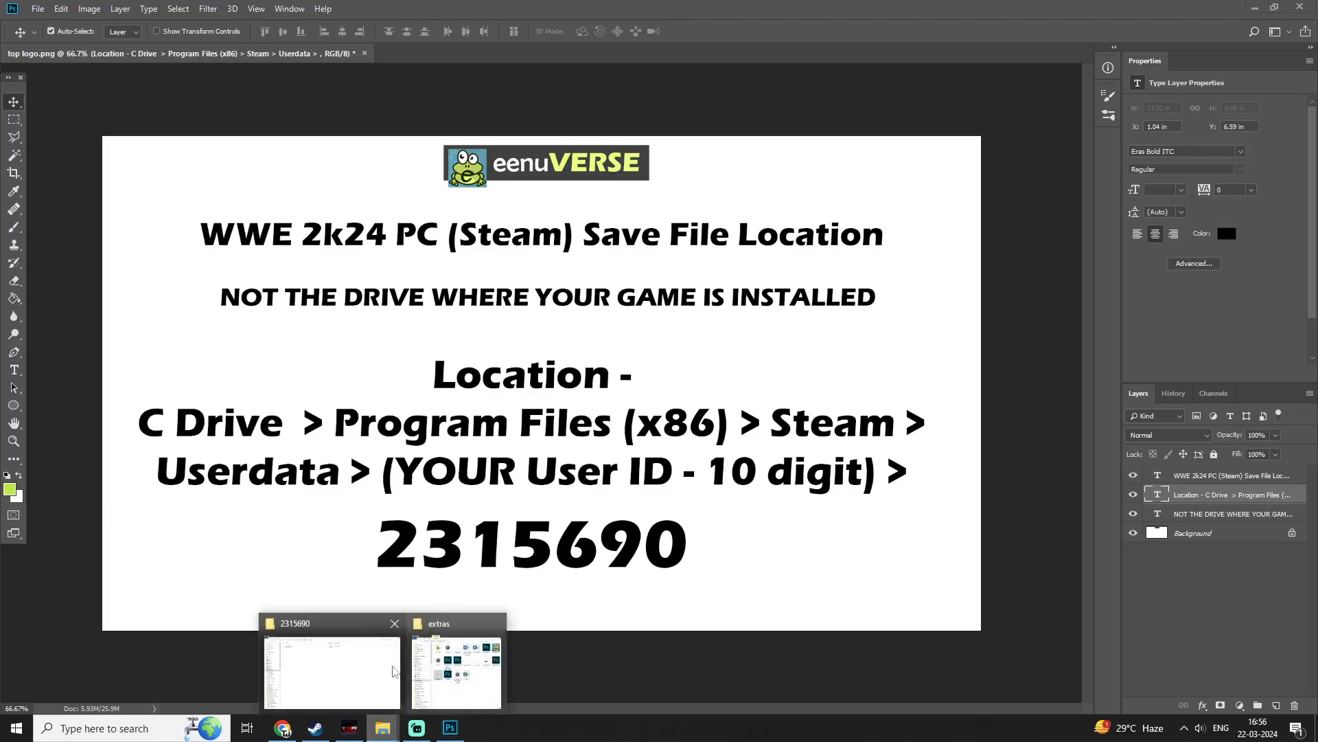
Select remote and remotecache.vdf, open the remote folder and scroll its save files
click(331, 664)
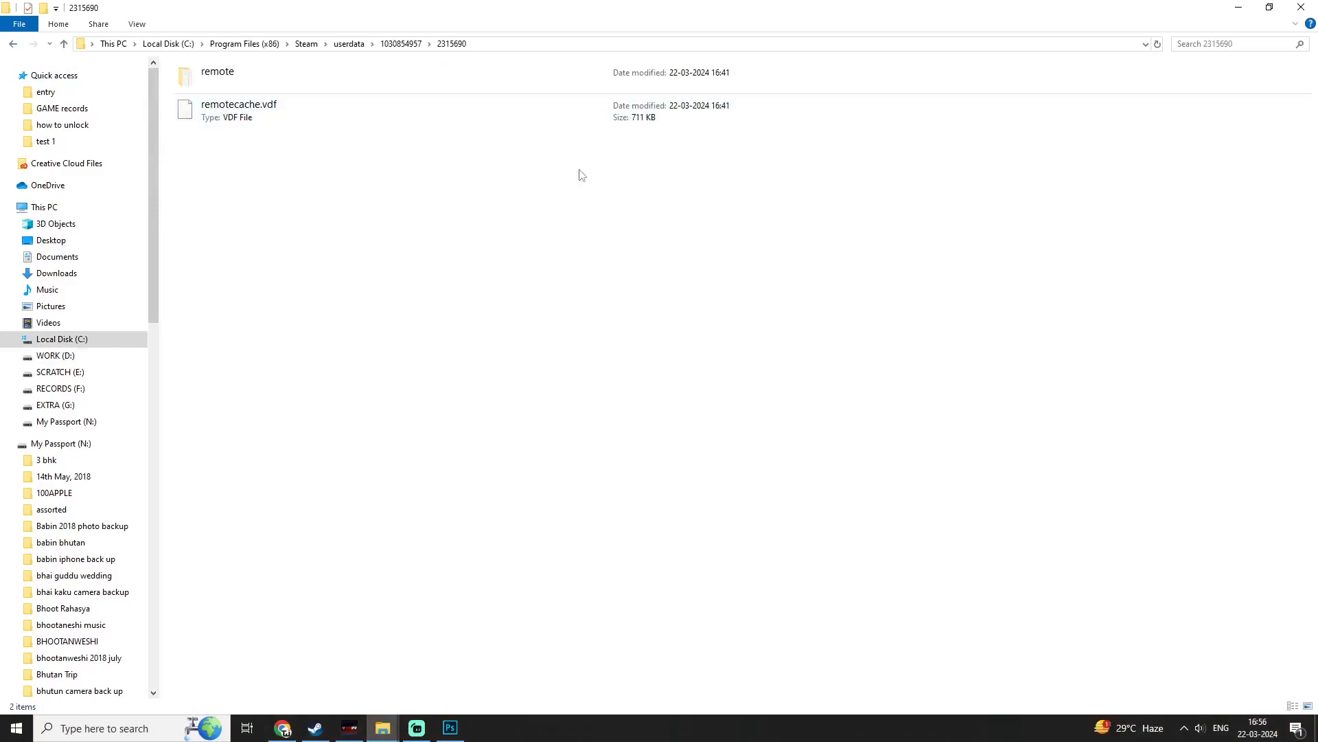
key(ctrl+a)
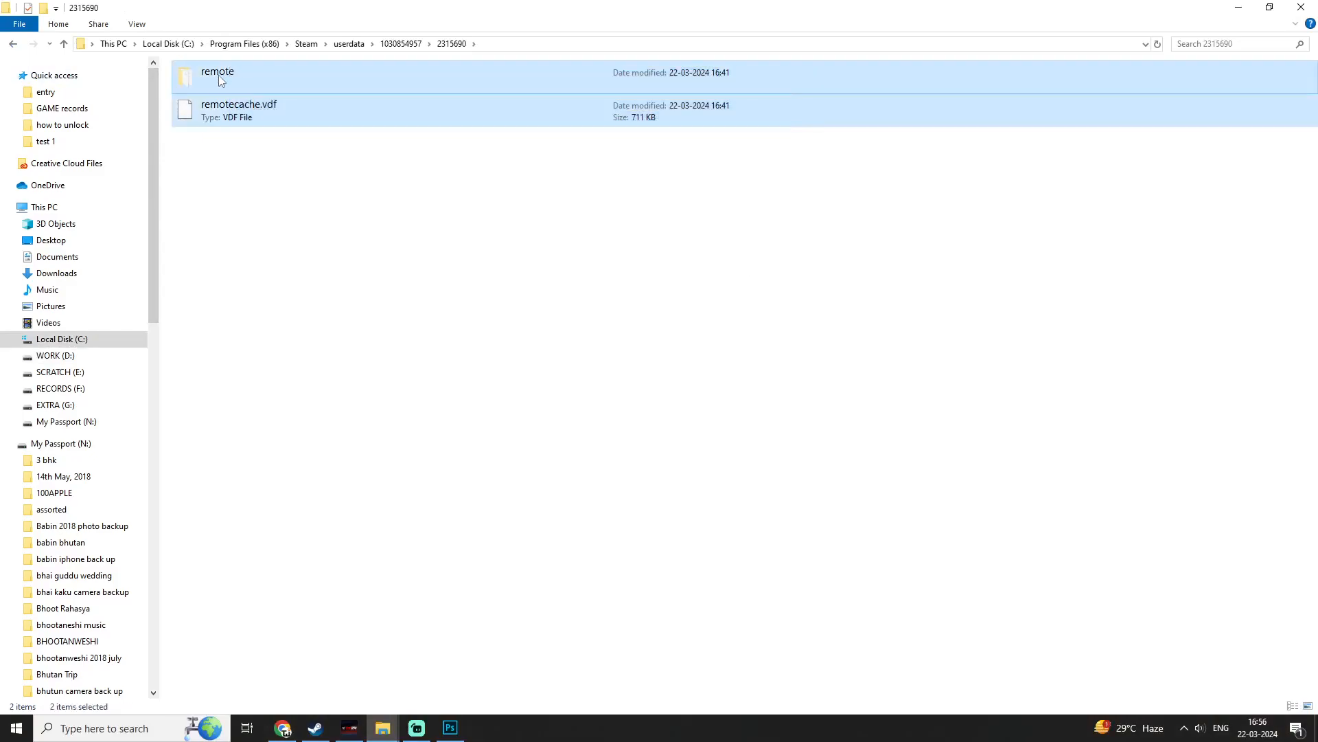
right_click(218, 76)
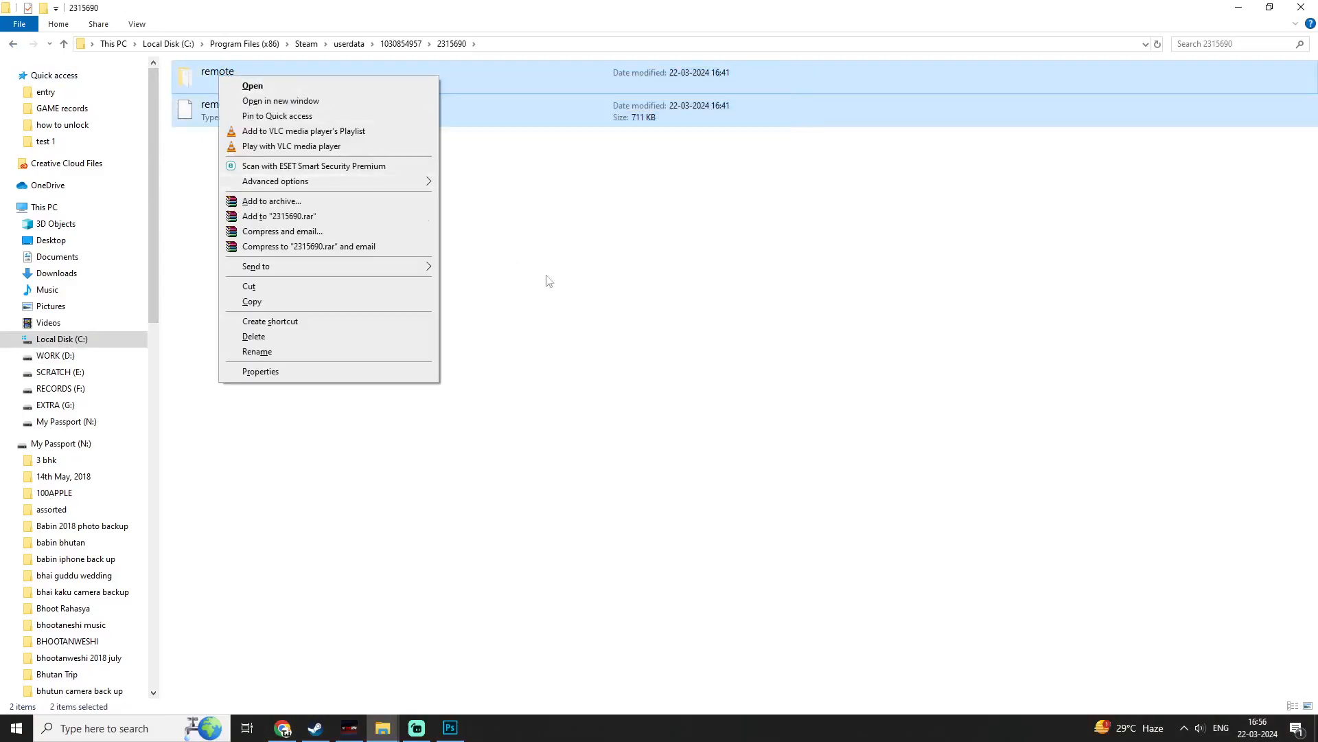
click(252, 86)
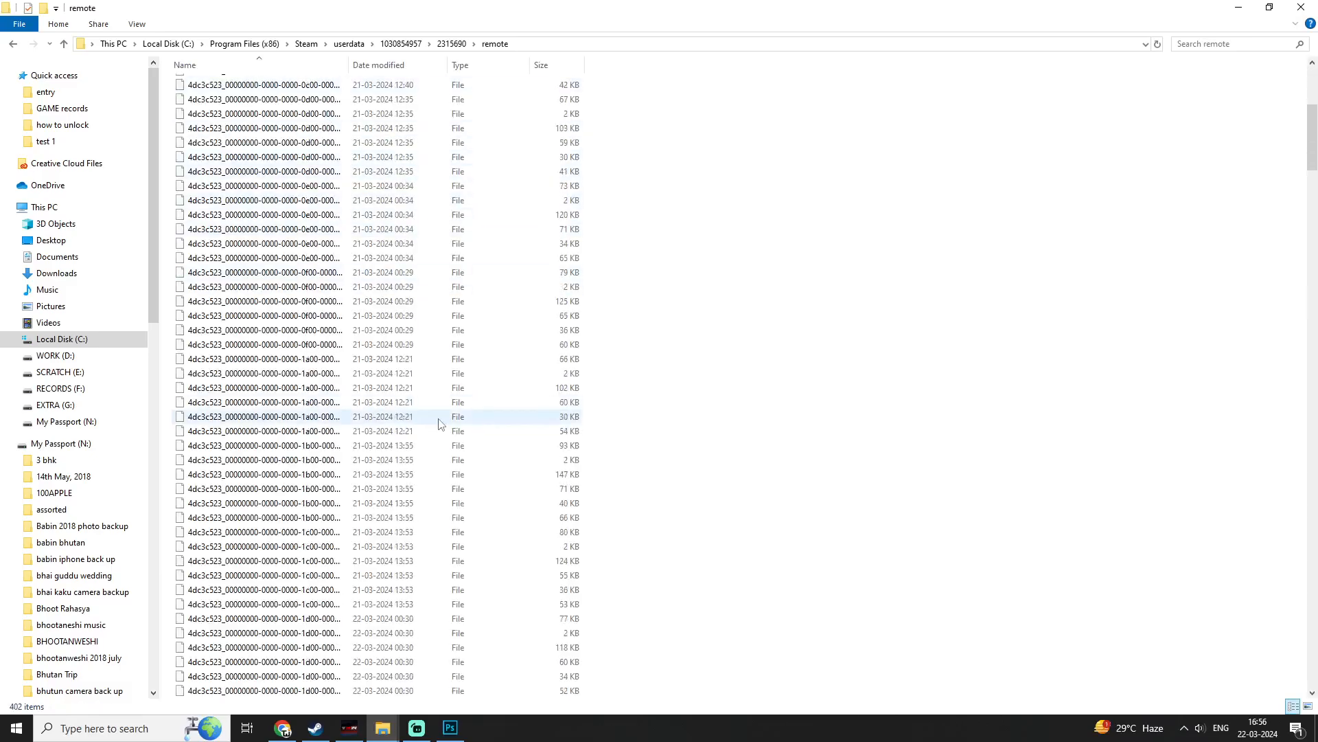
scroll(down, 3)
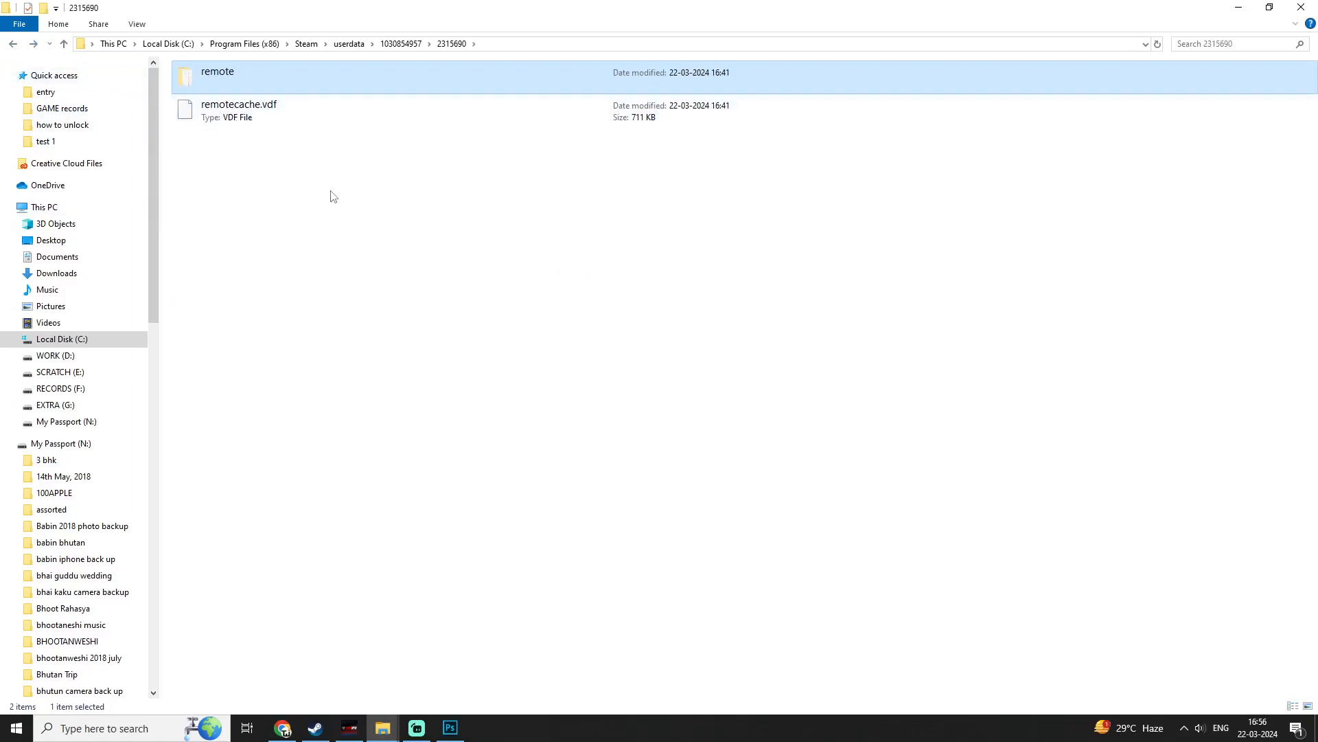
mouse_move(426, 214)
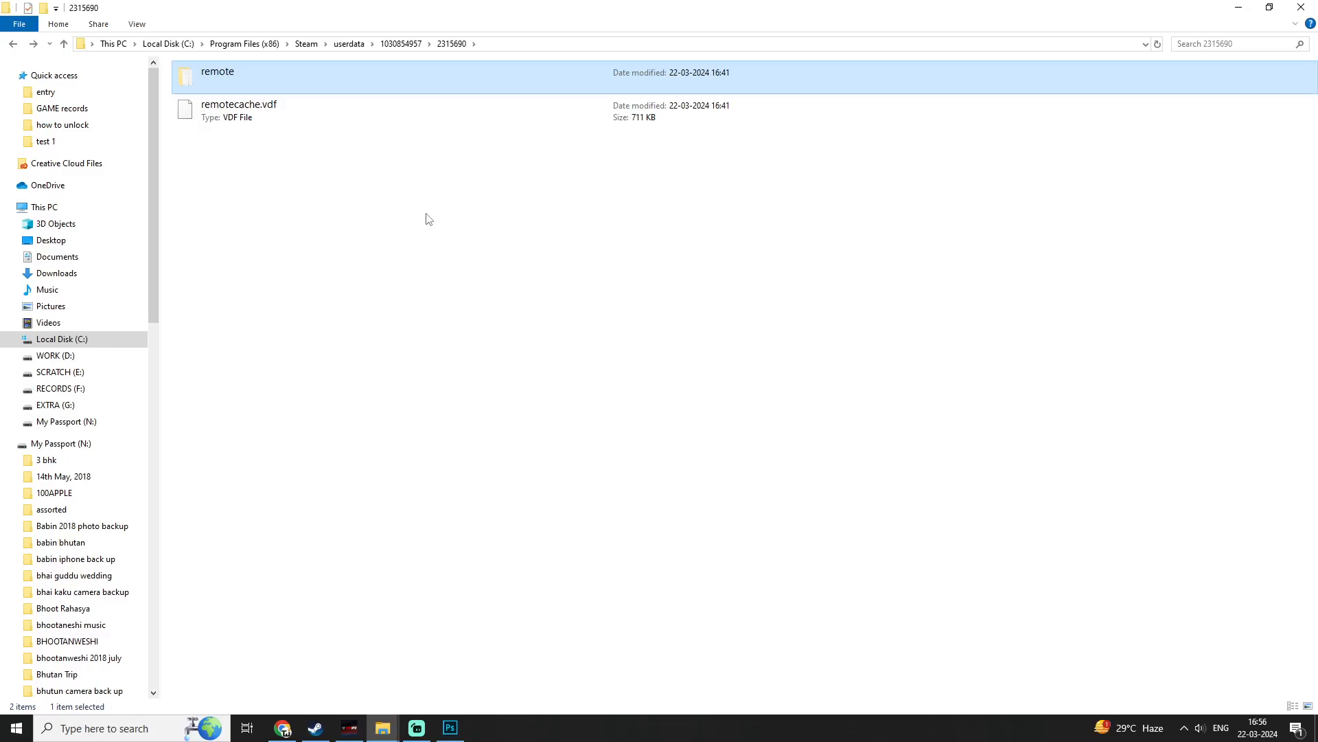
mouse_move(441, 220)
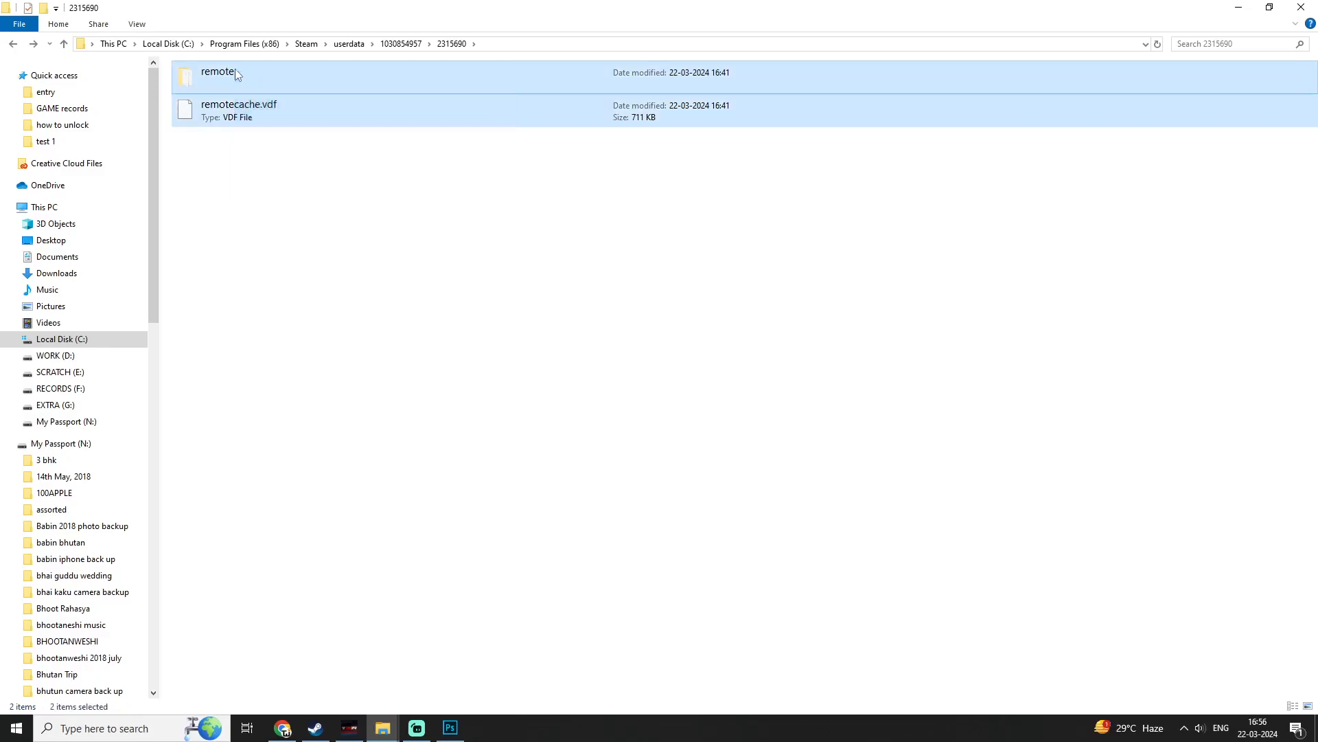
mouse_move(150, 123)
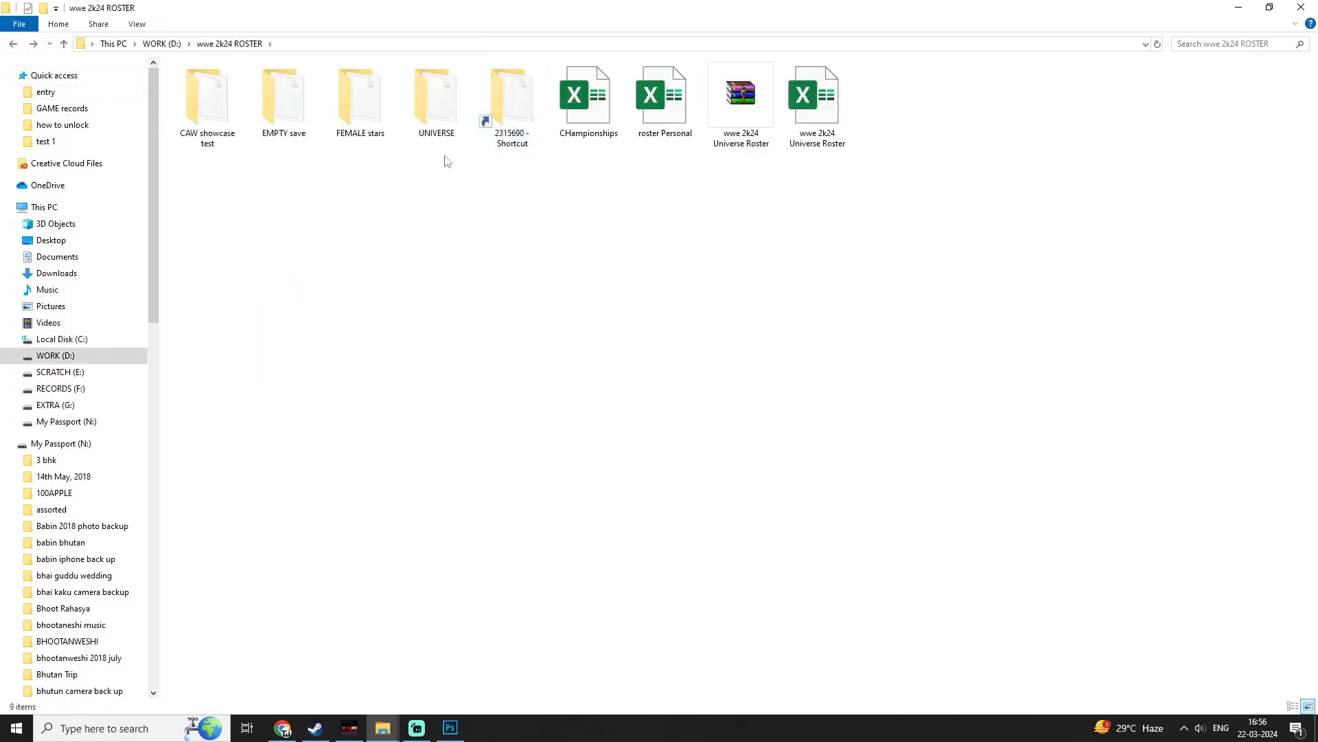
mouse_move(467, 200)
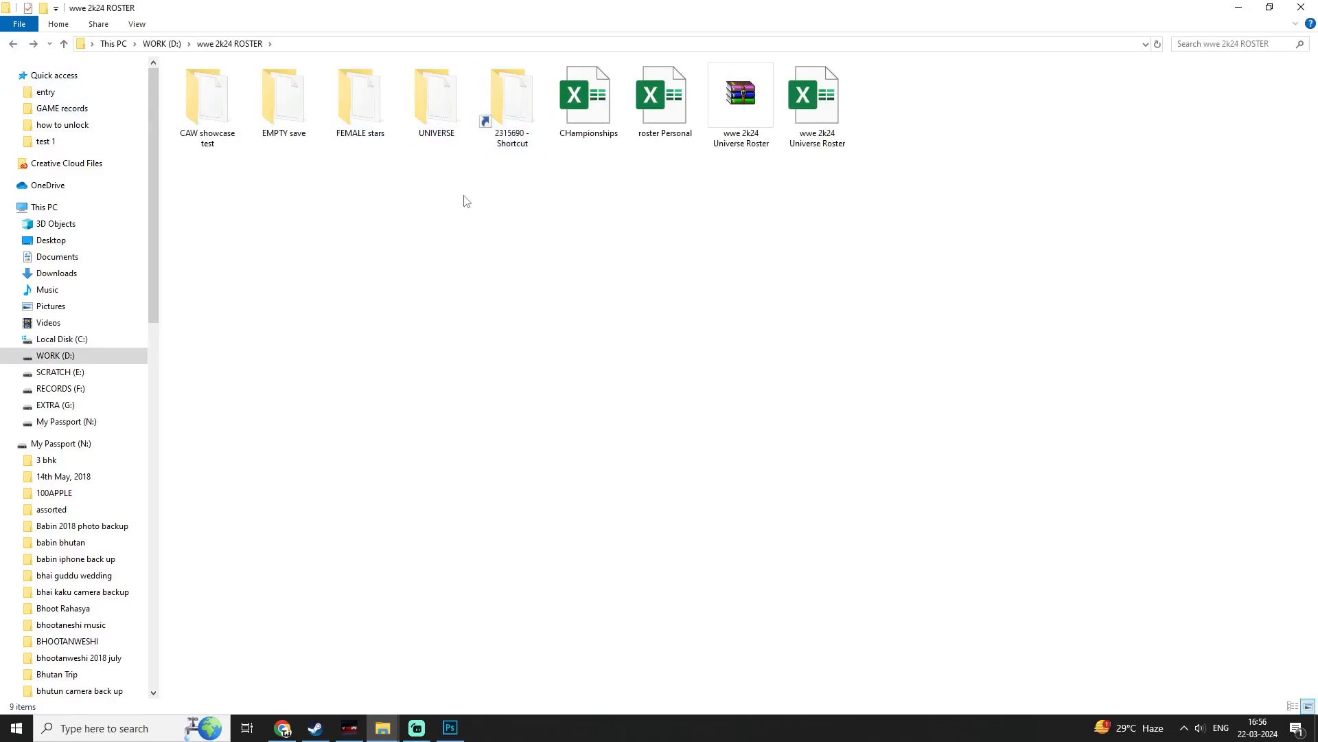
mouse_move(472, 209)
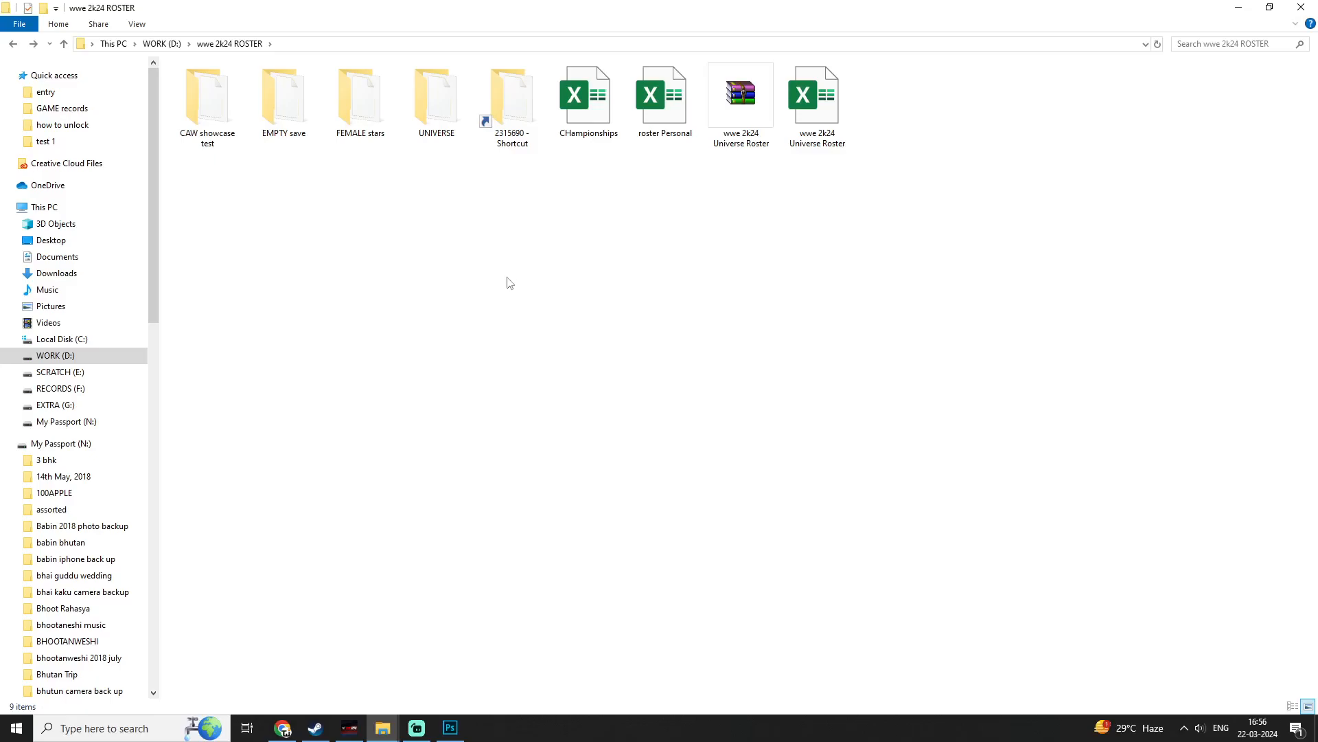
Switch back to the WWE 2K24 save-location graphic in Photoshop
click(449, 727)
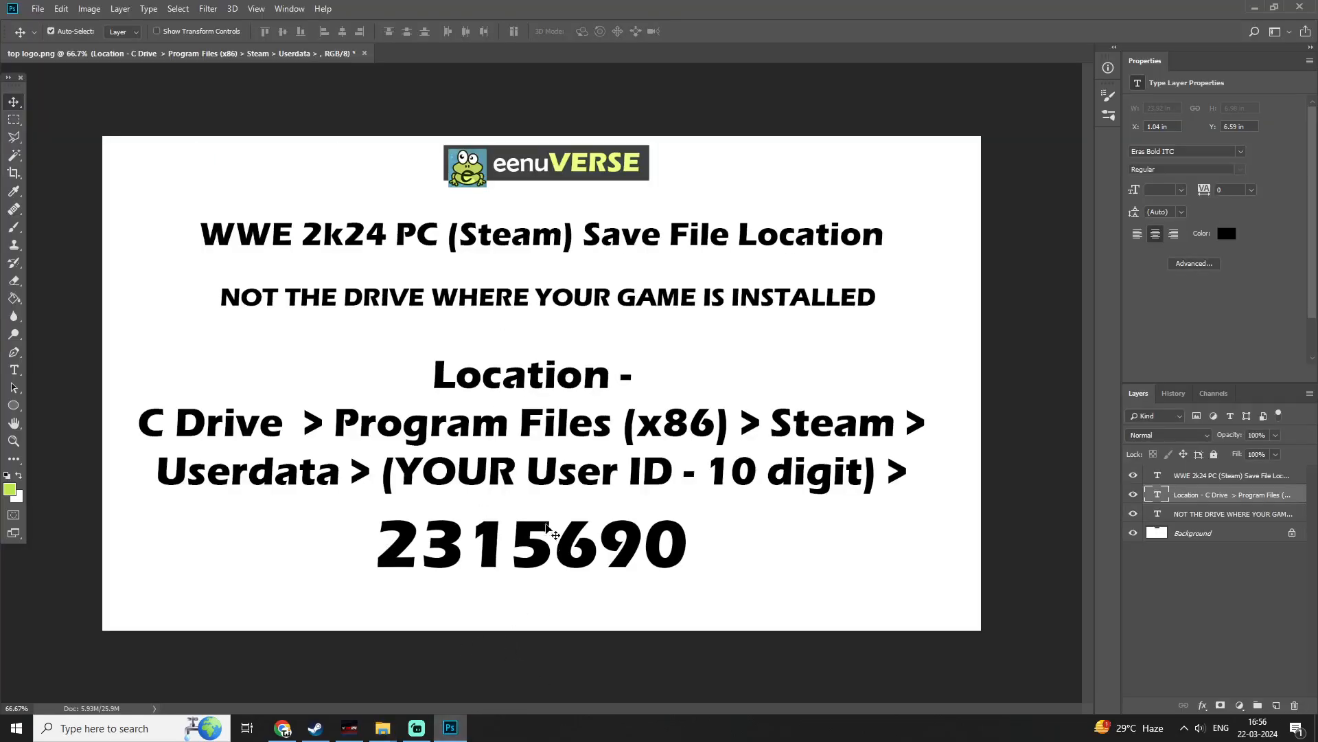
mouse_move(516, 651)
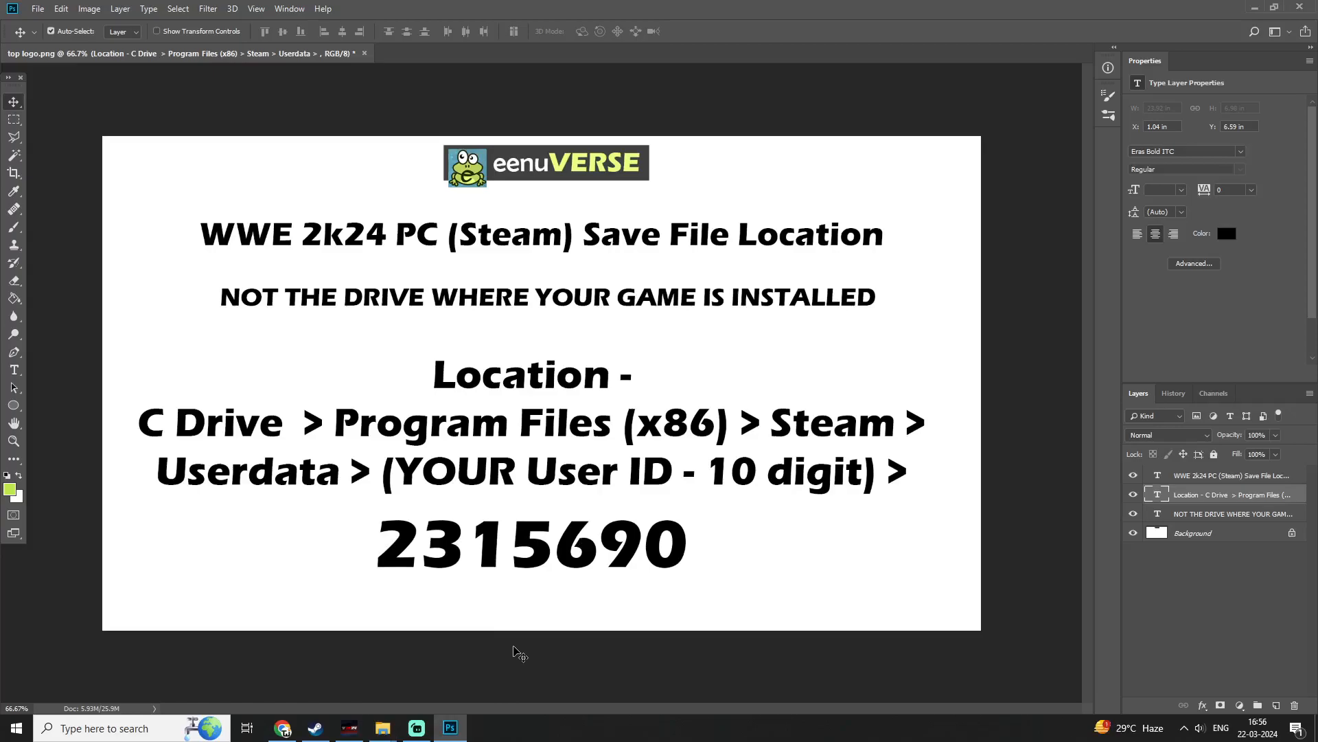